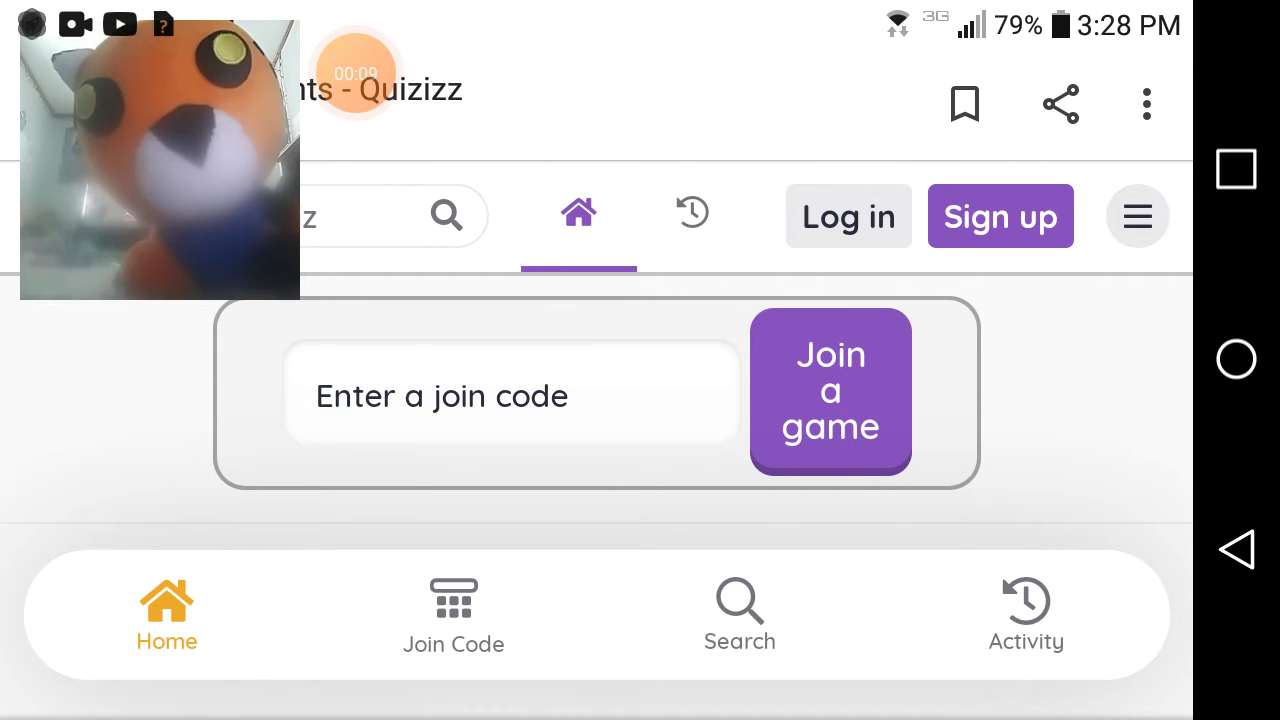
- Activate the 'Enter a join code' field so the number keypad appears
{"action": "left_click", "coordinate": [510, 396]}
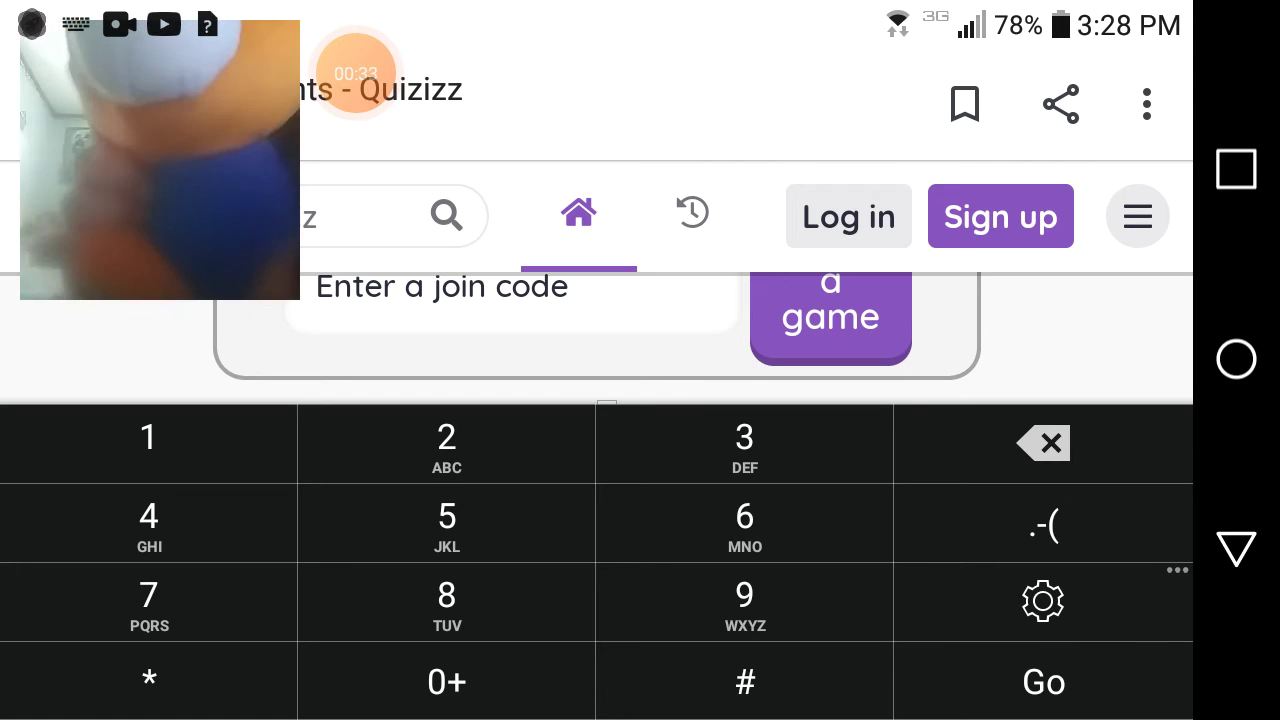
{"action": "type", "text": "03"}
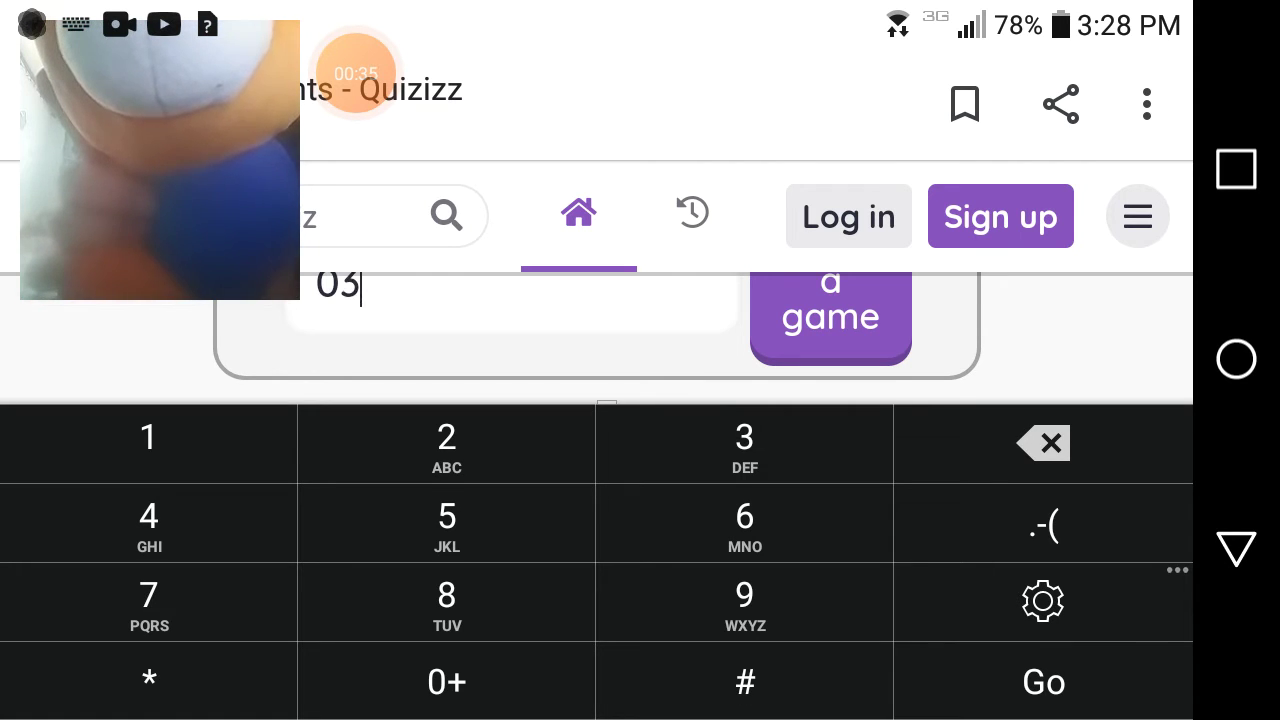
{"action": "type", "text": "49942"}
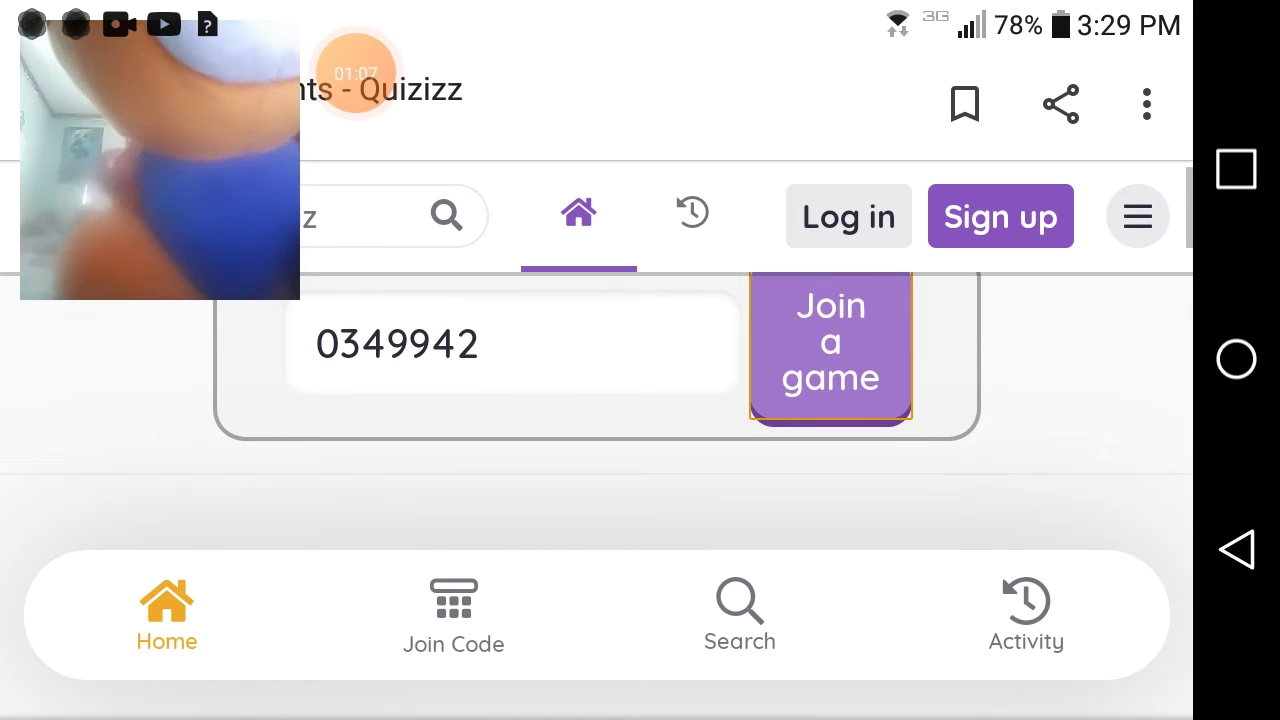
- Join game 034 9942 and press Start in its lobby with one other player
{"action": "left_click", "coordinate": [828, 344]}
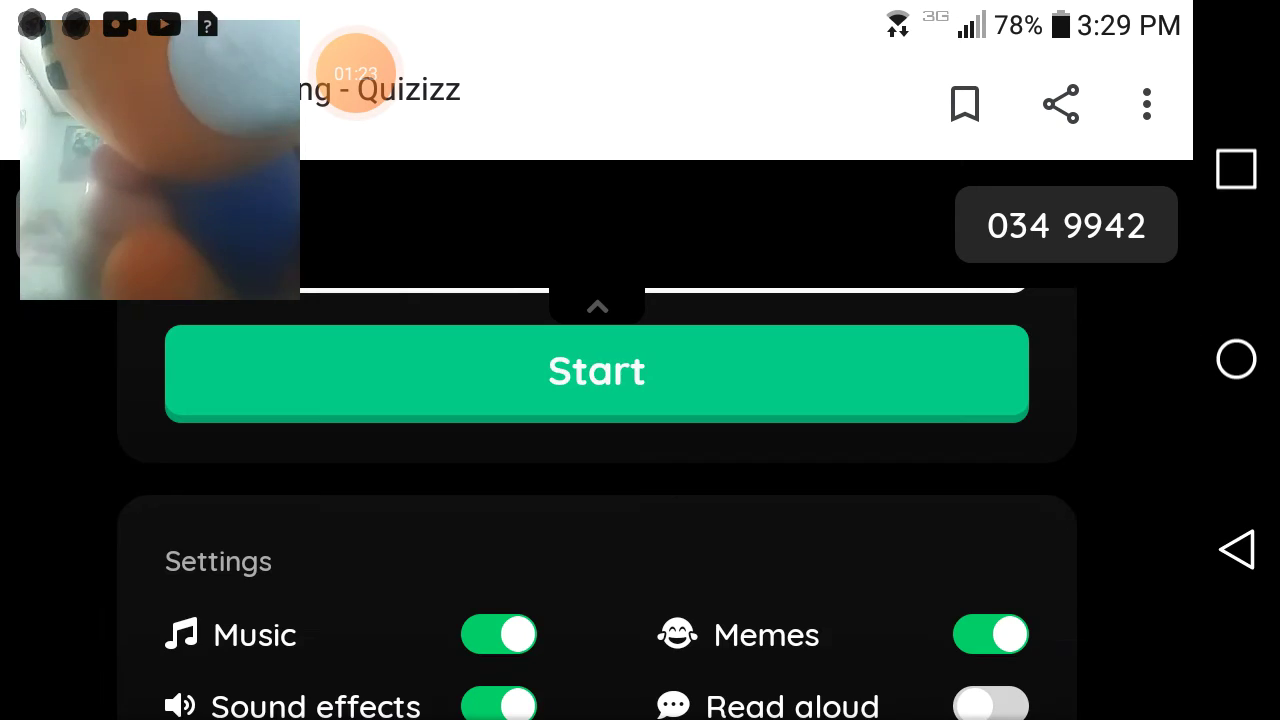
{"action": "left_click", "coordinate": [596, 372]}
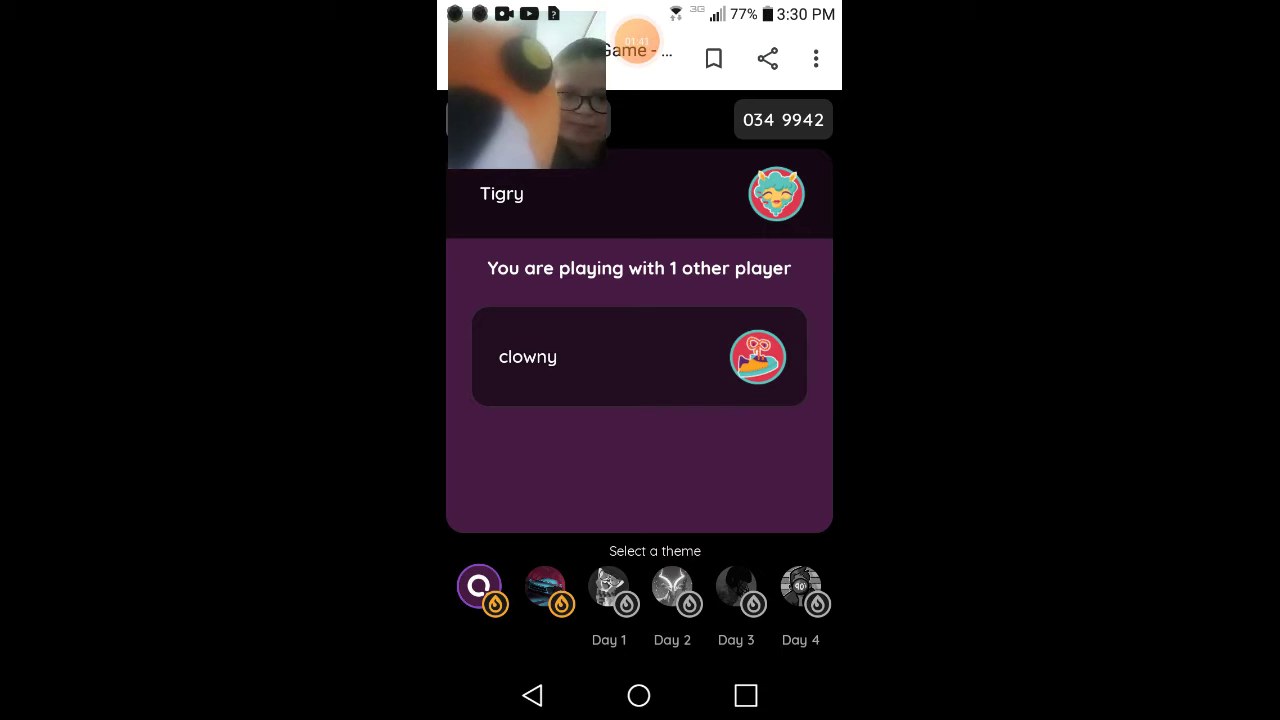
- Pick a quiz theme so the first question about Piggy's stun time loads
{"action": "left_click", "coordinate": [544, 588]}
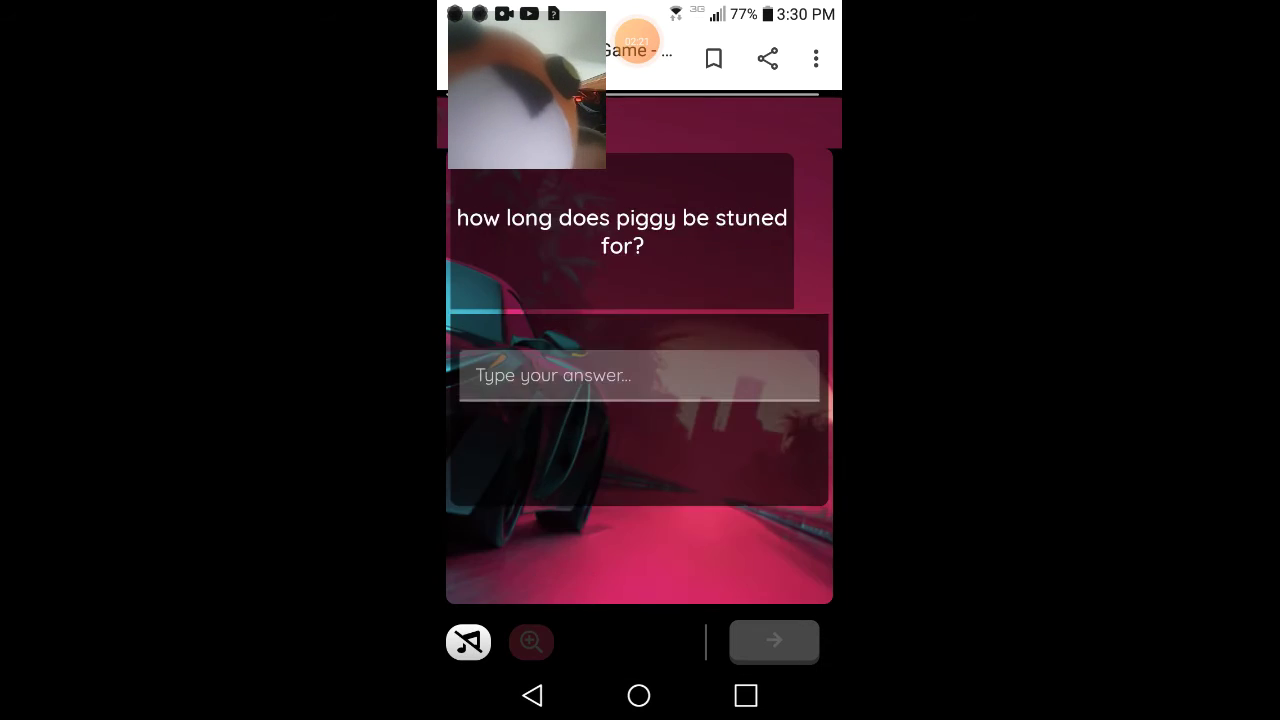
- Answer the stun-time question with '20 seconds' and submit it
{"action": "type", "text": "20"}
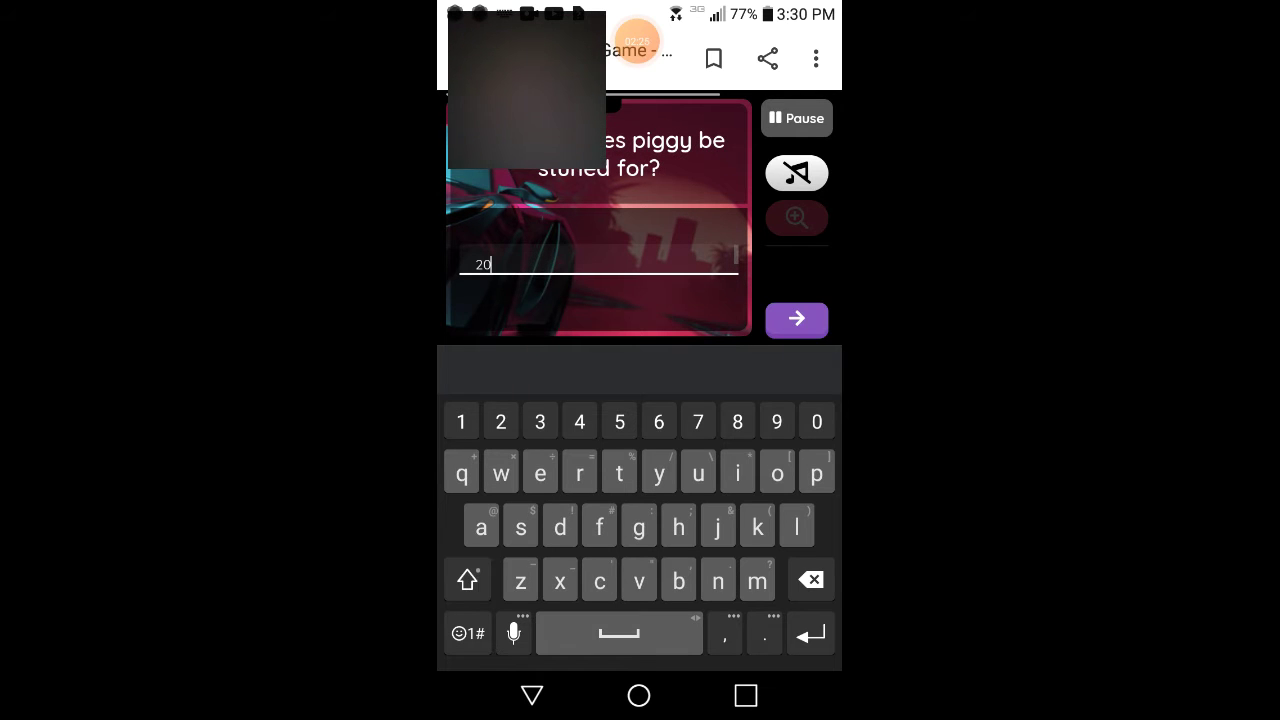
{"action": "type", "text": "second"}
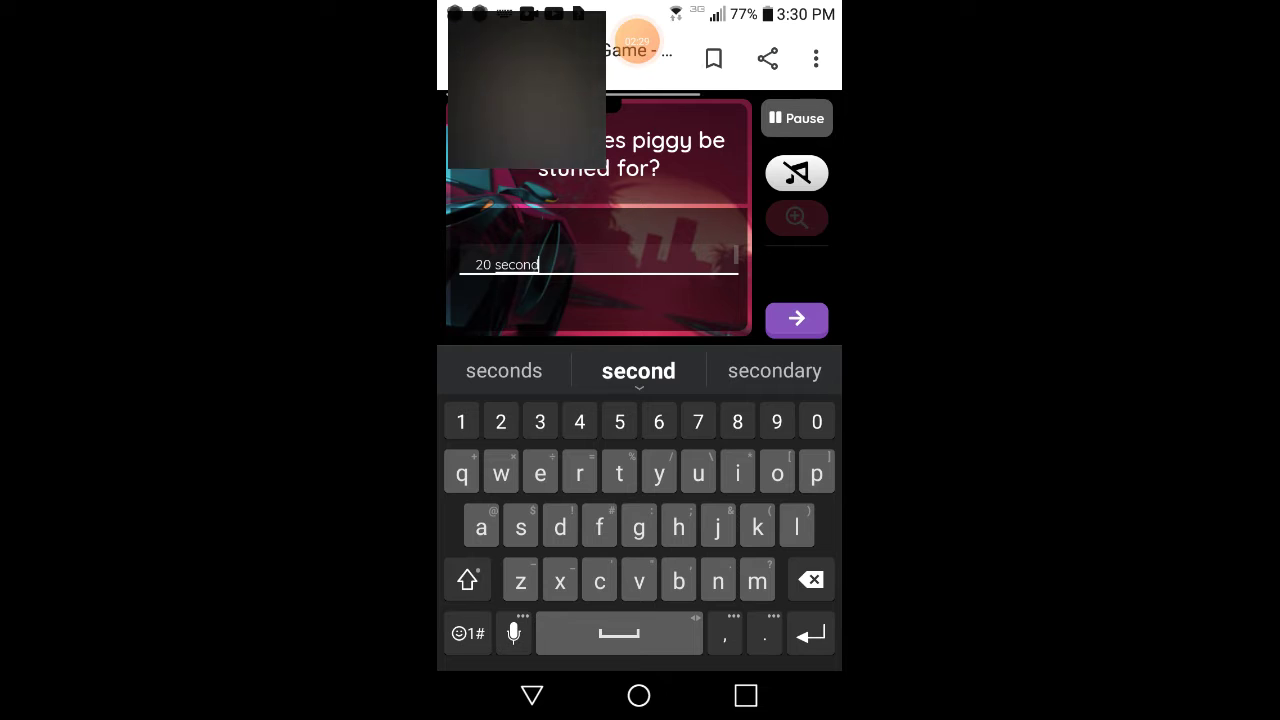
{"action": "left_click", "coordinate": [796, 320]}
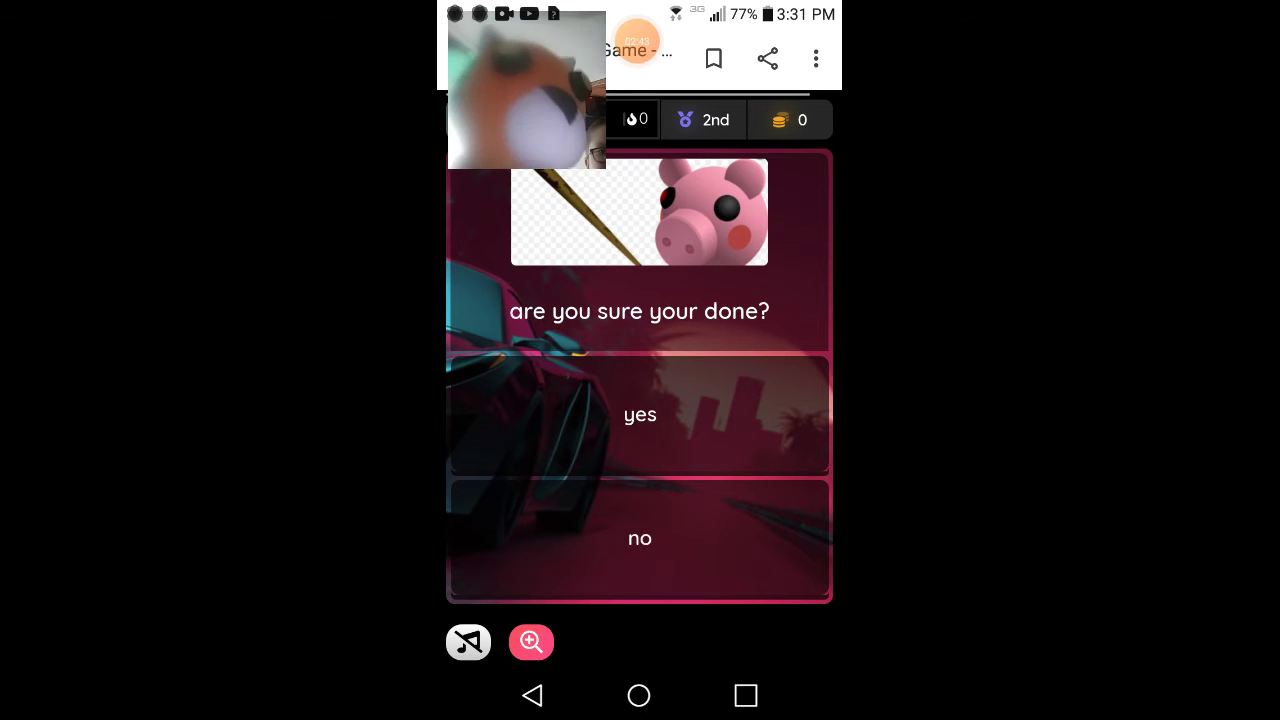
- Answer 'yes', then the Piggy build-mode and first-made date questions, reaching 1900 points
{"action": "left_click", "coordinate": [640, 414]}
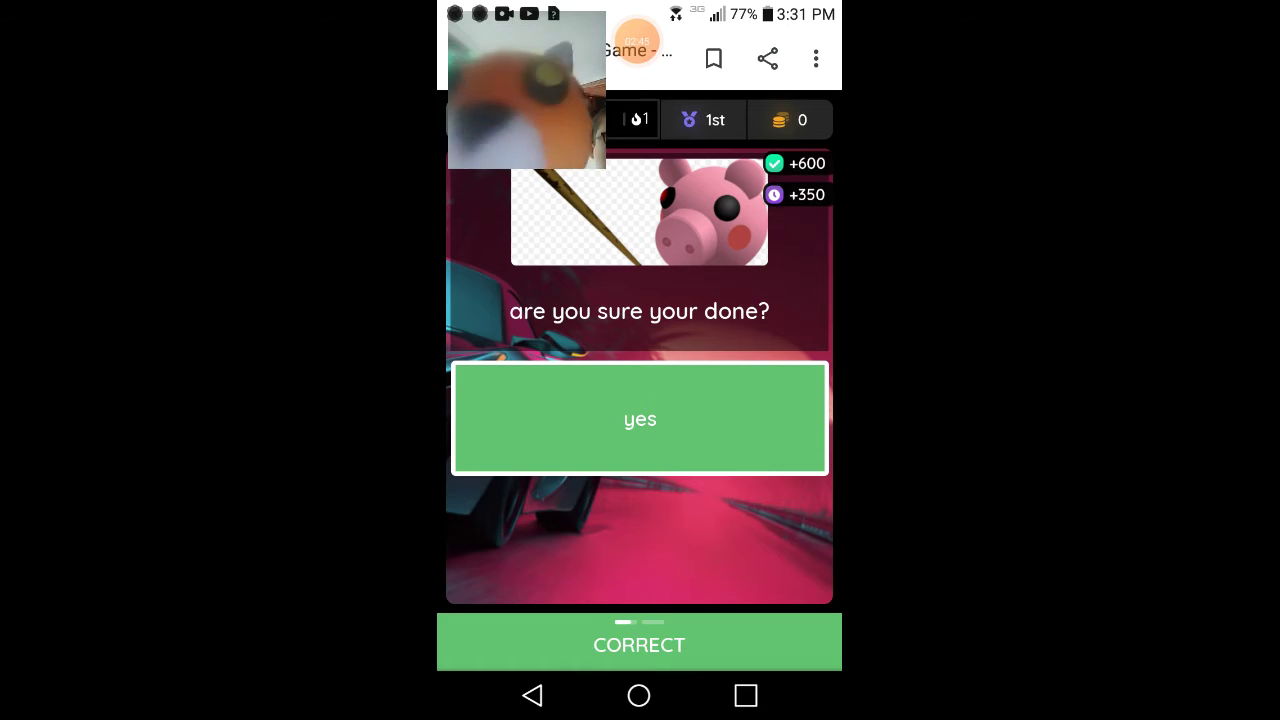
{"action": "left_click", "coordinate": [640, 420]}
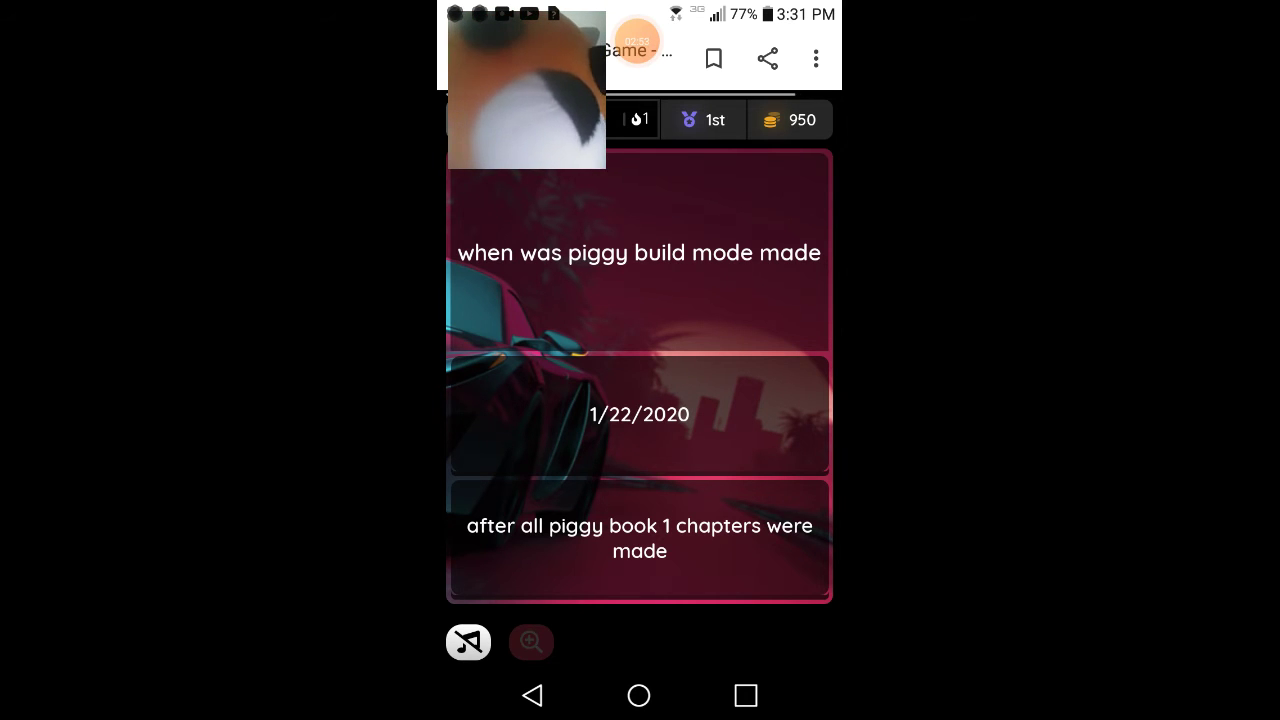
{"action": "left_click", "coordinate": [640, 414]}
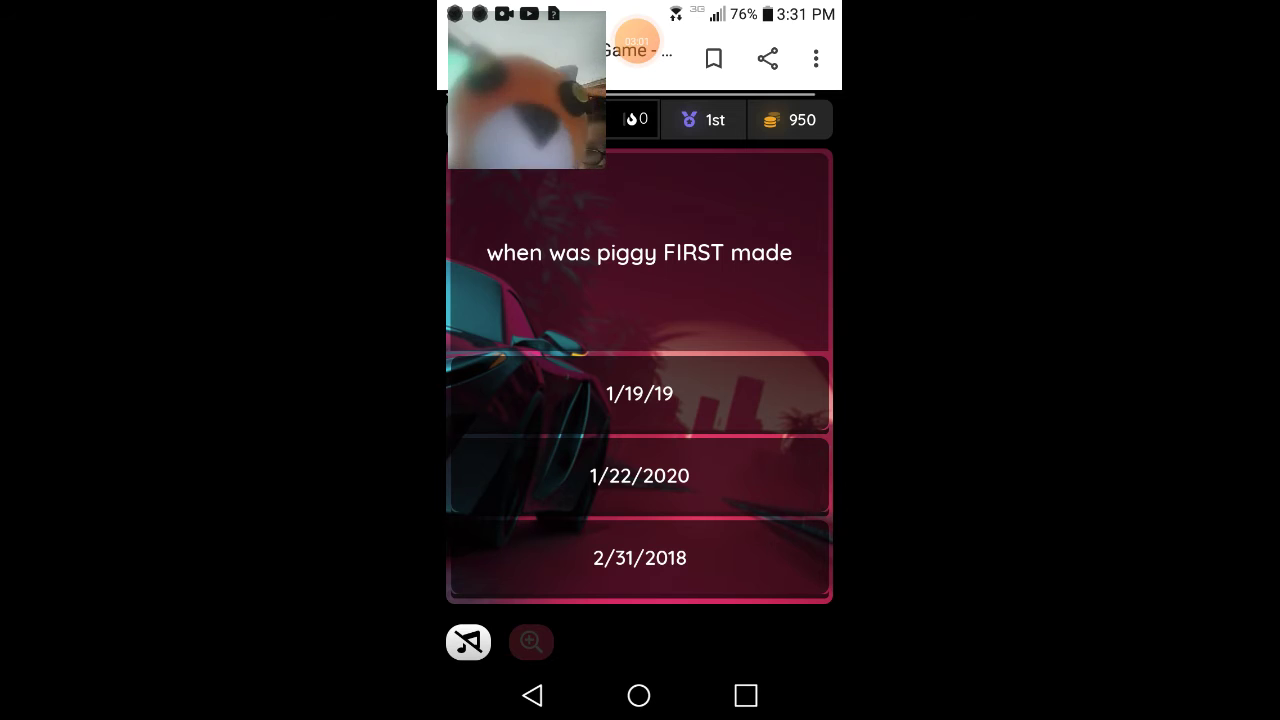
{"action": "left_click", "coordinate": [640, 476]}
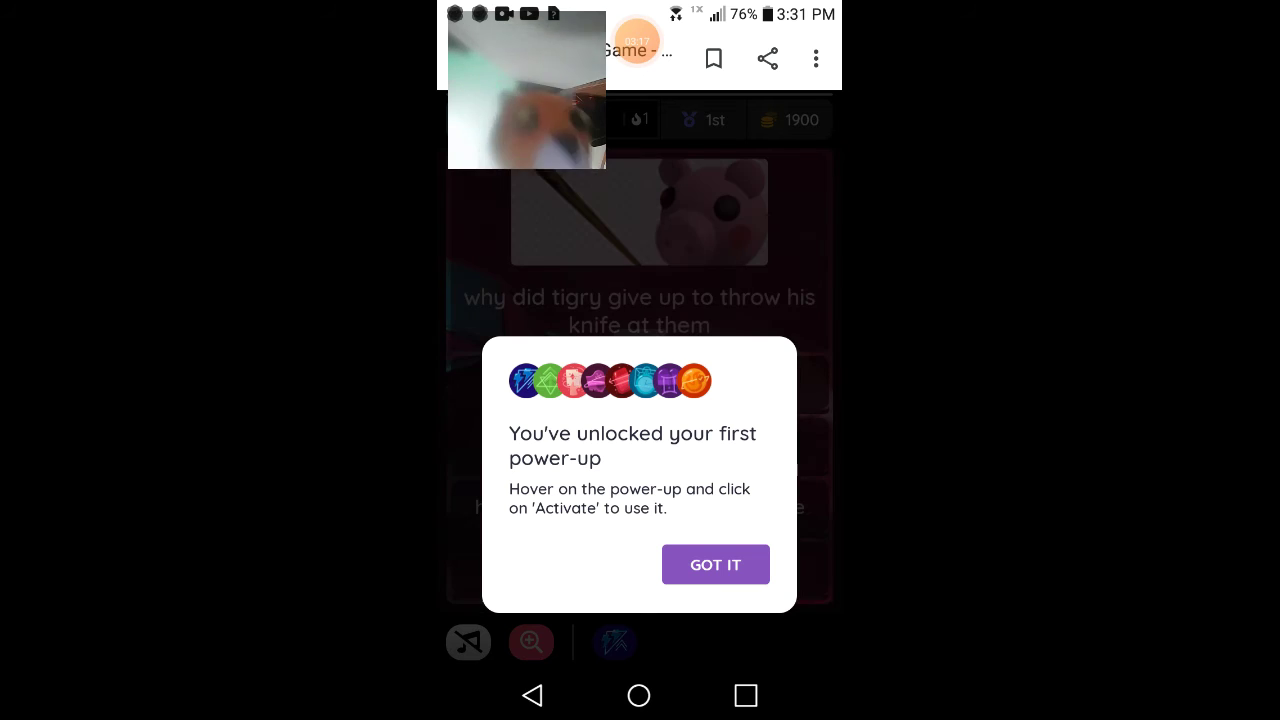
- Dismiss the power-up notice and answer 'its wrong to kill' for Tigry's knife question
{"action": "left_click", "coordinate": [716, 564]}
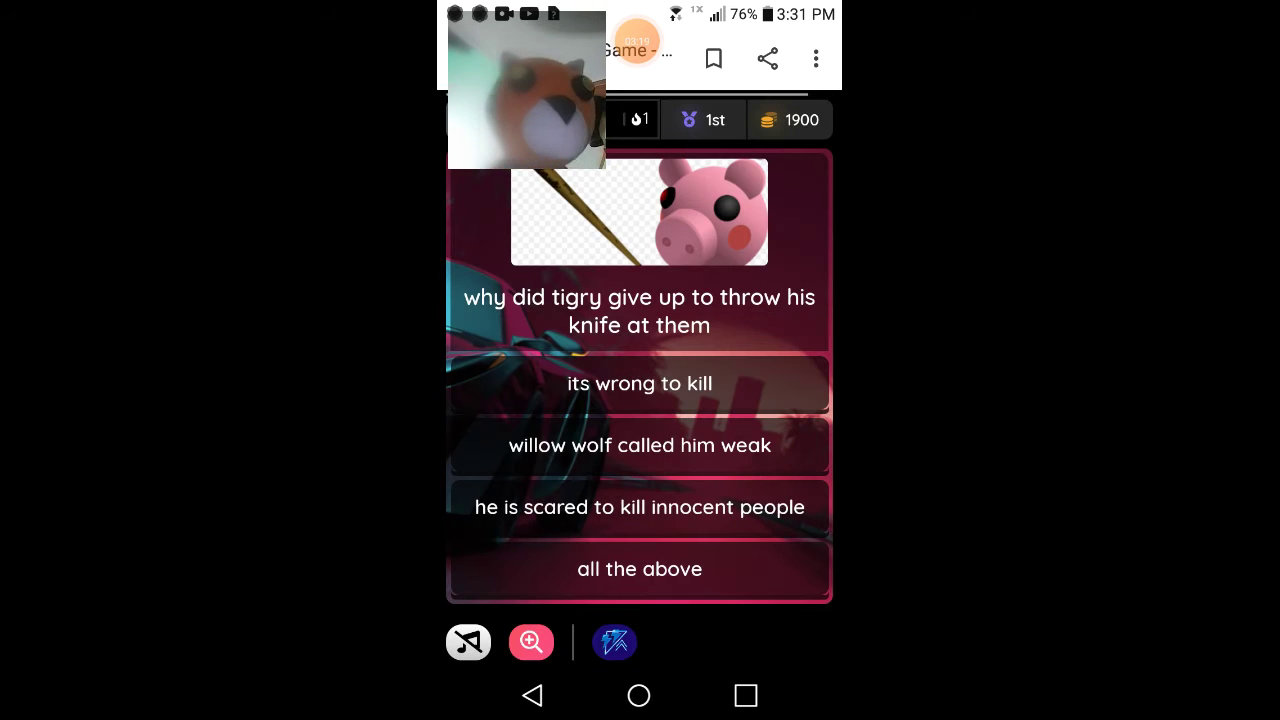
{"action": "left_click", "coordinate": [640, 384]}
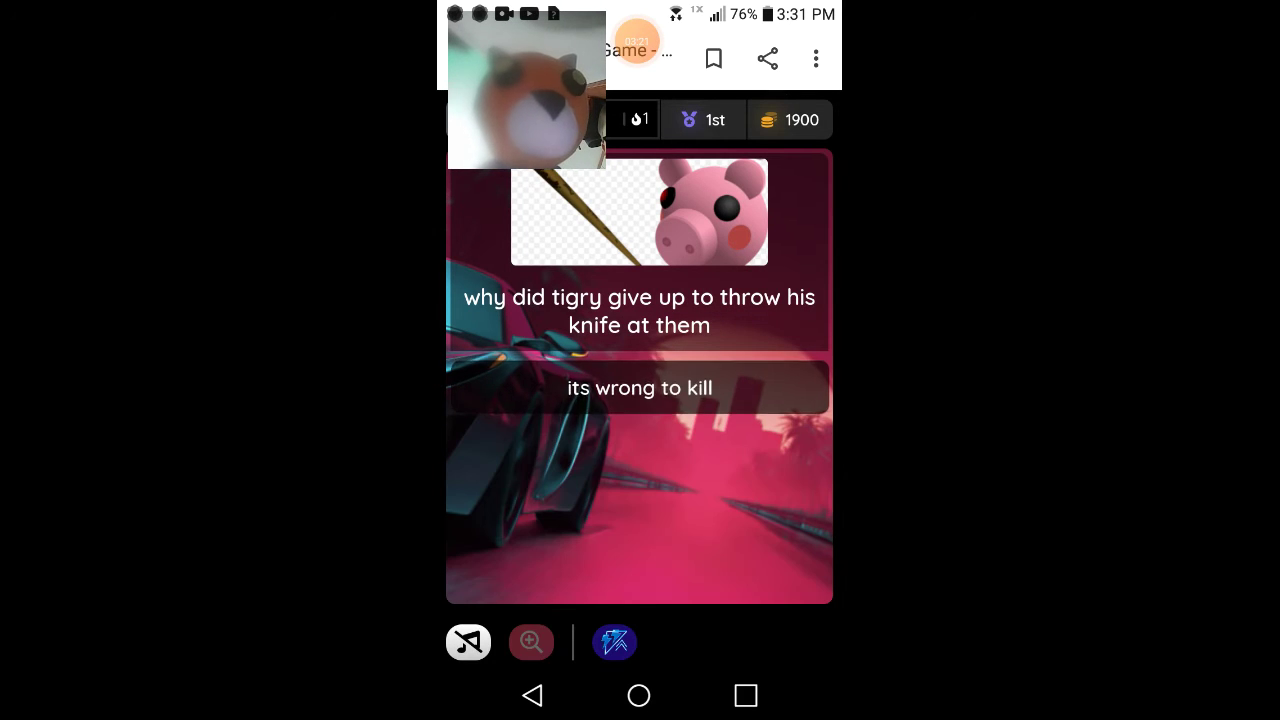
{"action": "left_click", "coordinate": [640, 388]}
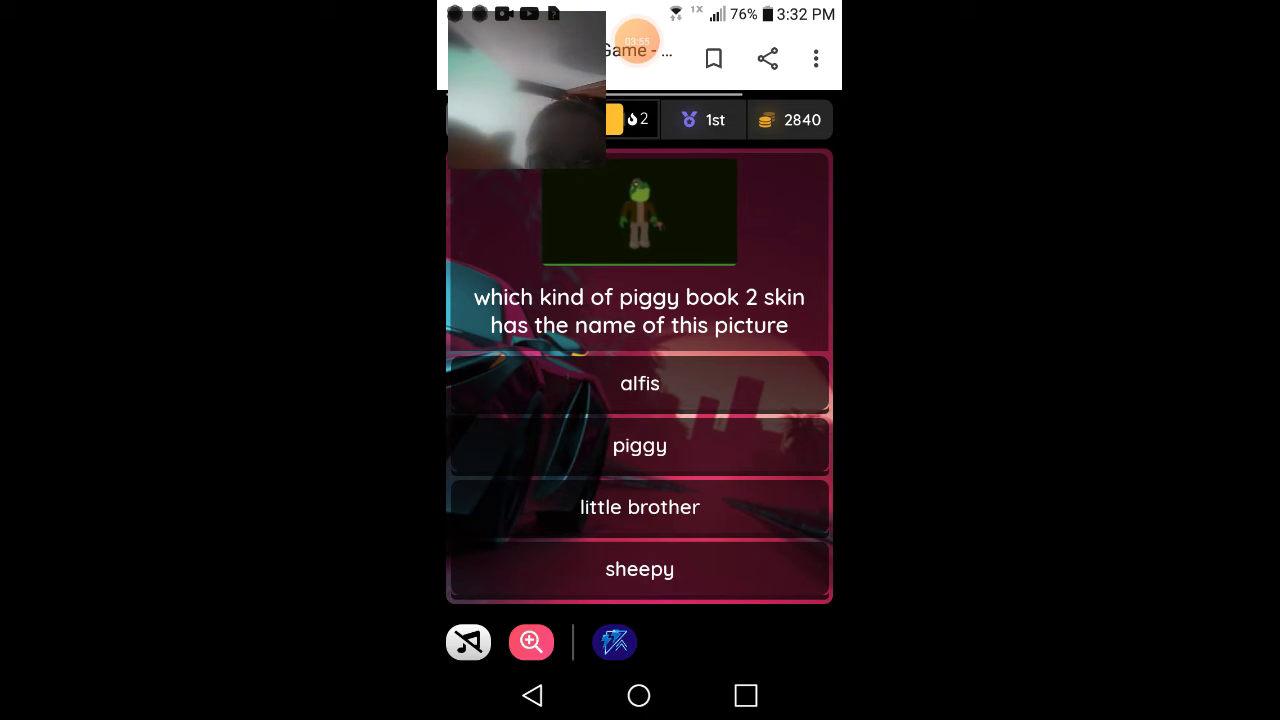
- Answer the skin-picture and newest-chapter questions, then 'girrafy' for who was shot in chapter 5
{"action": "left_click", "coordinate": [640, 384]}
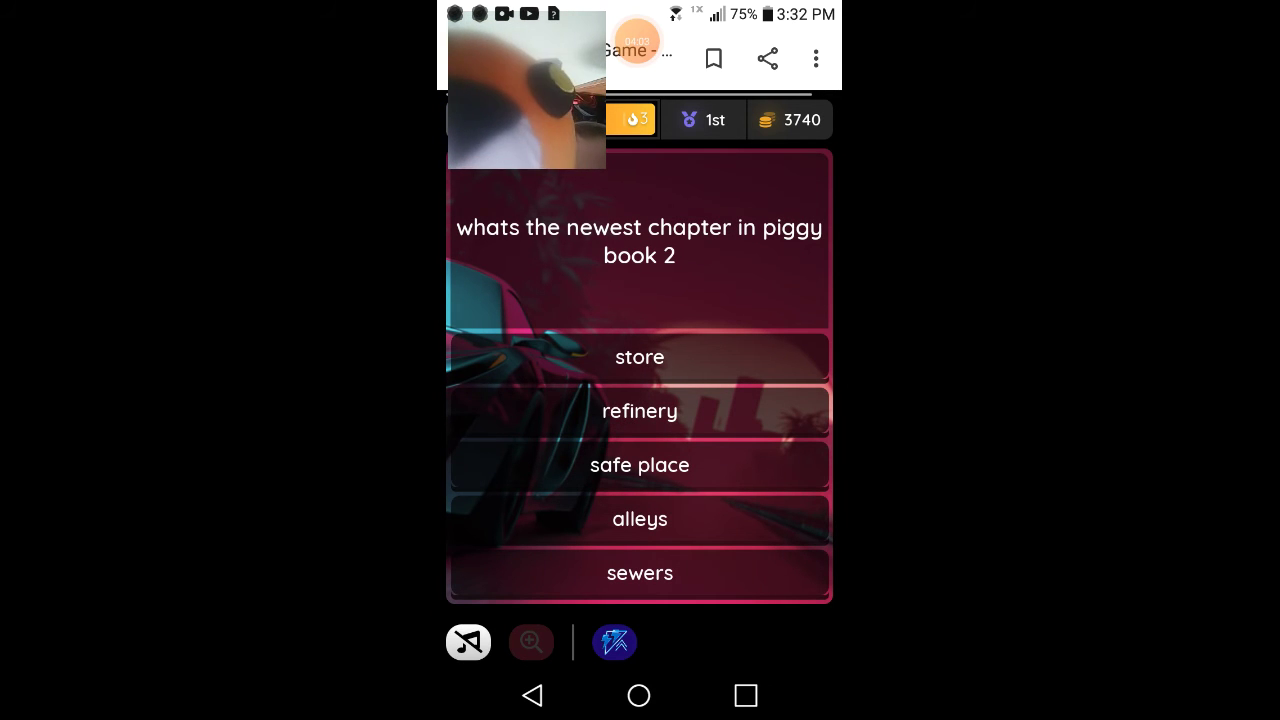
{"action": "left_click", "coordinate": [640, 356]}
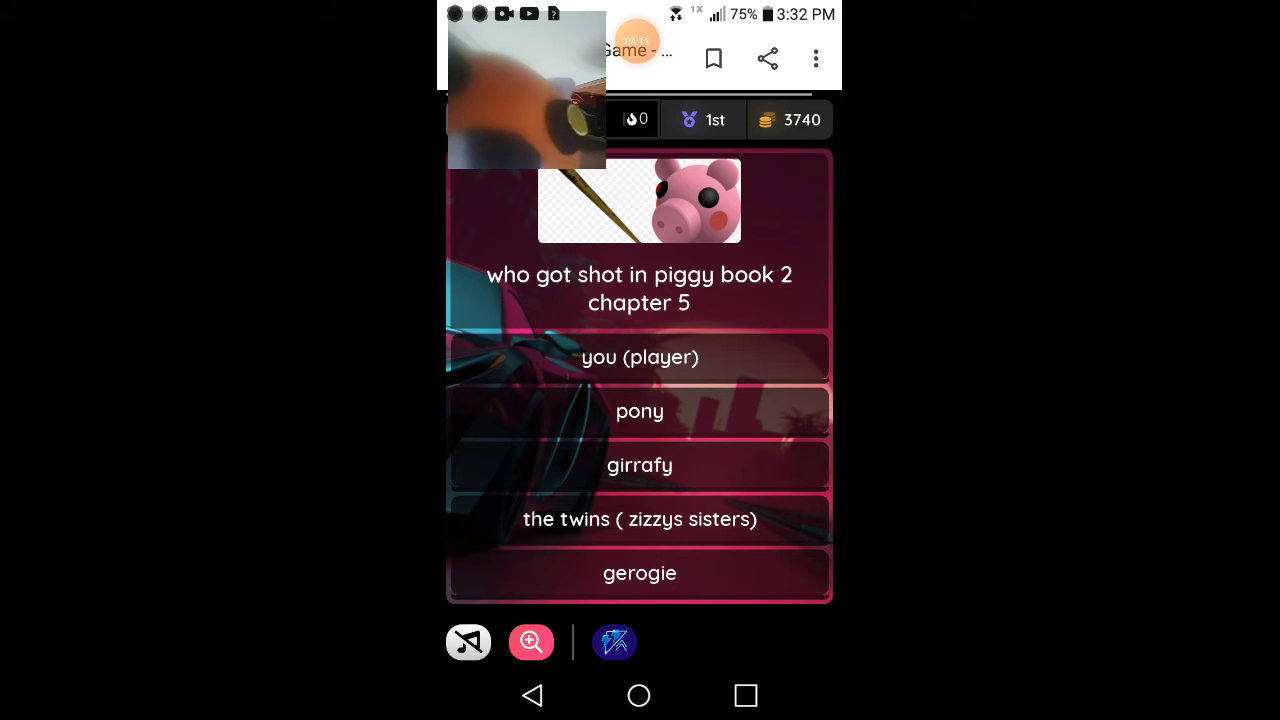
{"action": "left_click", "coordinate": [640, 464]}
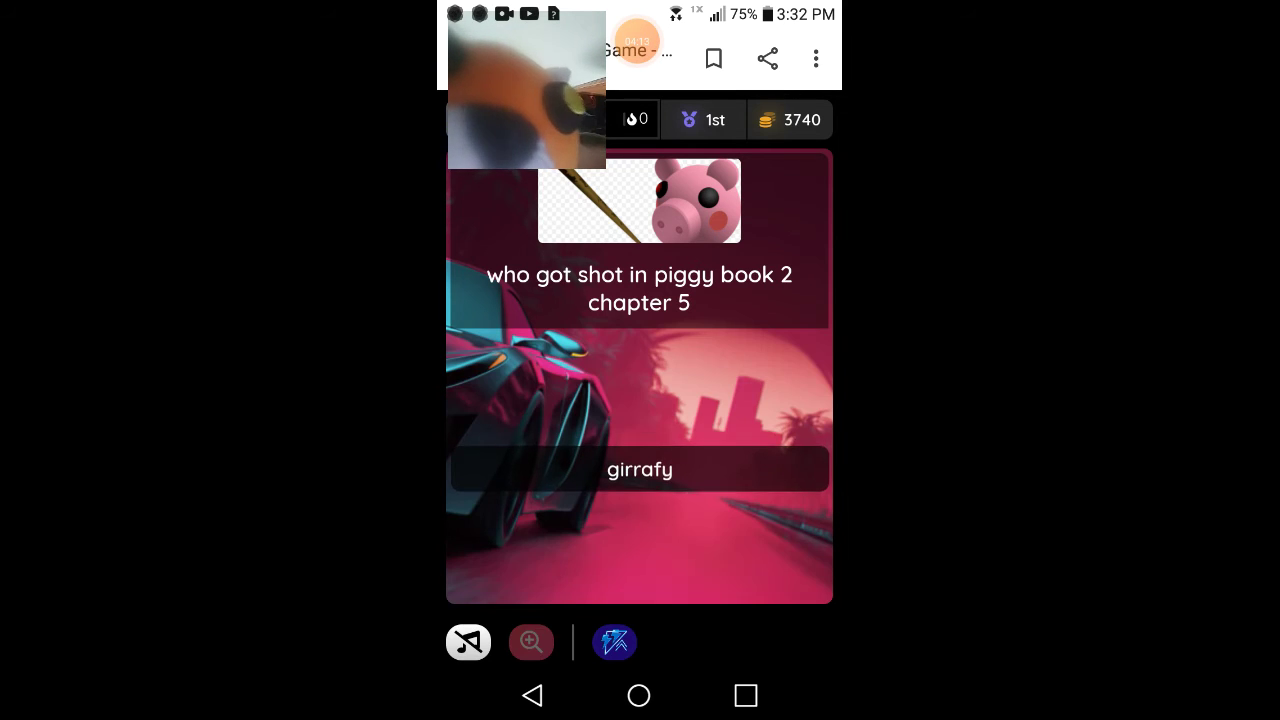
{"action": "left_click", "coordinate": [640, 468]}
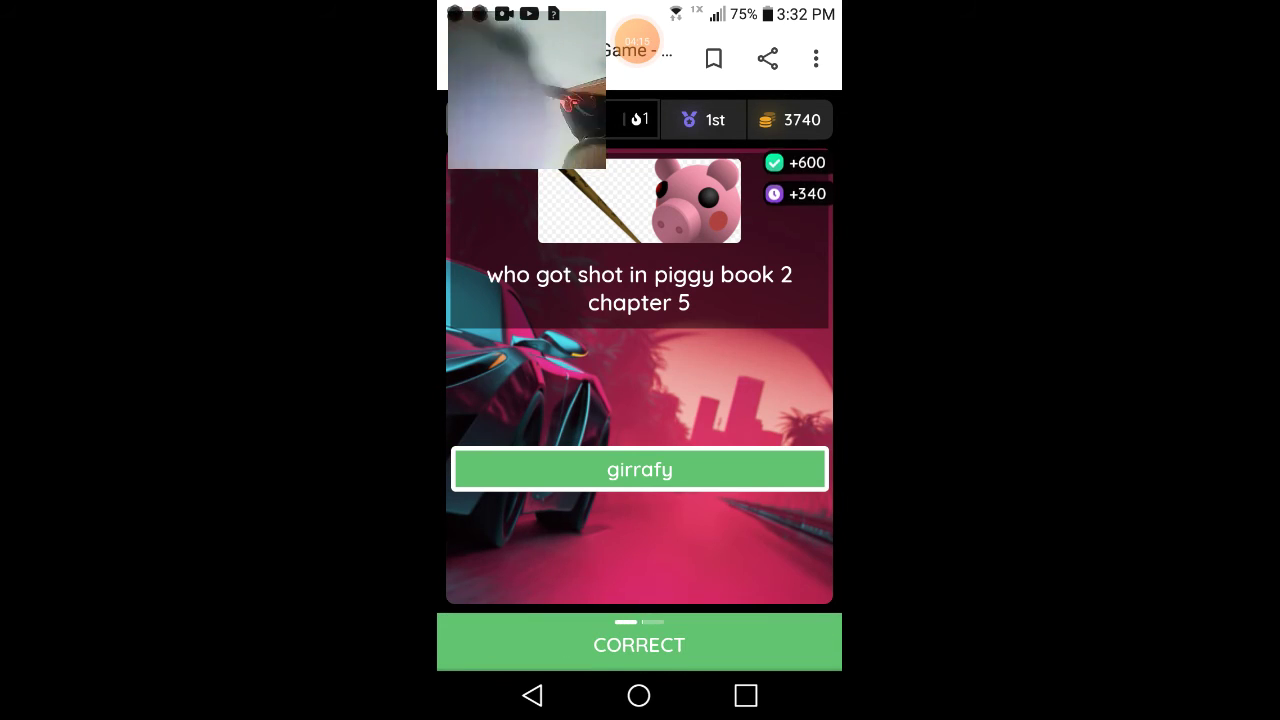